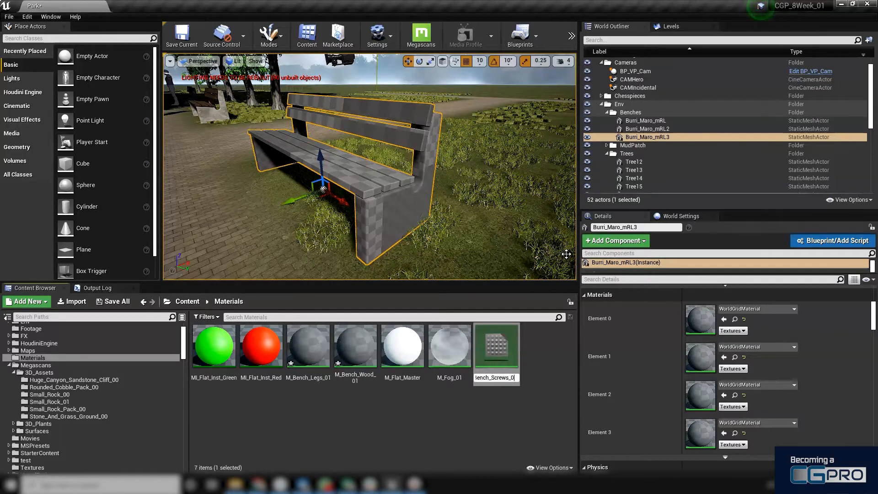
Step: Finish naming M_Bench_Screws_01, then open M_Bench_Wood_01 in the material editor
{"action": "left_click", "coordinate": [26, 301]}
{"action": "type", "text": "M_Bench_Hinges_01"}
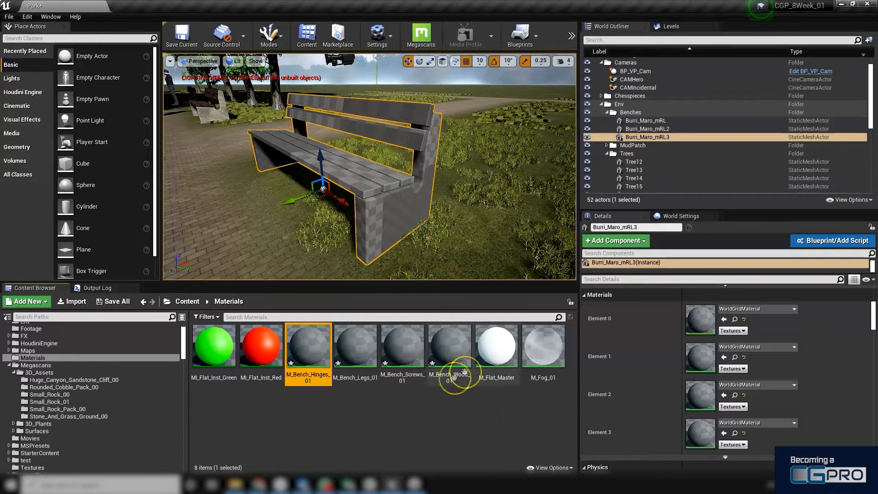
{"action": "mouse_move", "coordinate": [448, 346]}
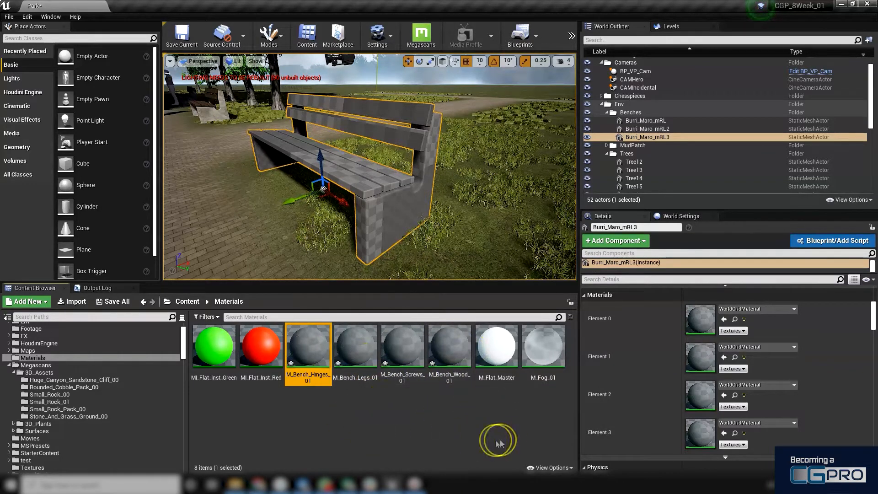
{"action": "left_click", "coordinate": [449, 345]}
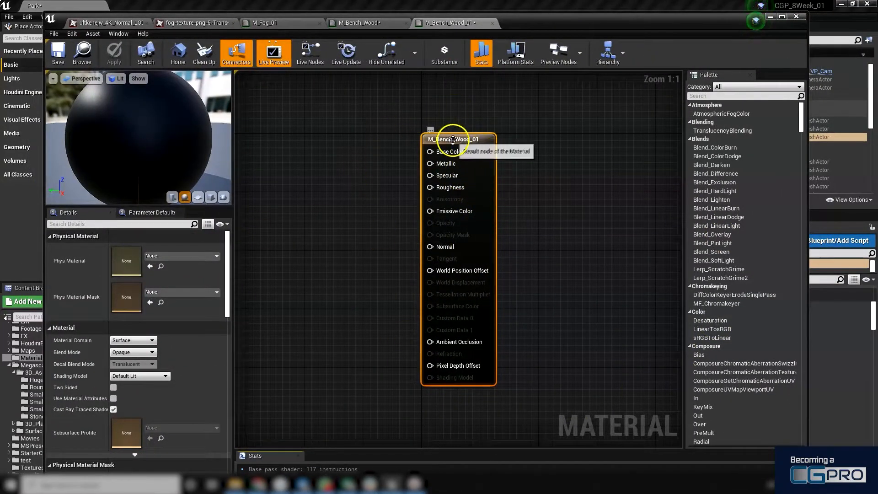
Step: Move the M_Bench_Wood_01 output node to the right of the graph
{"action": "left_click_drag", "start_coordinate": [458, 139], "coordinate": [546, 132]}
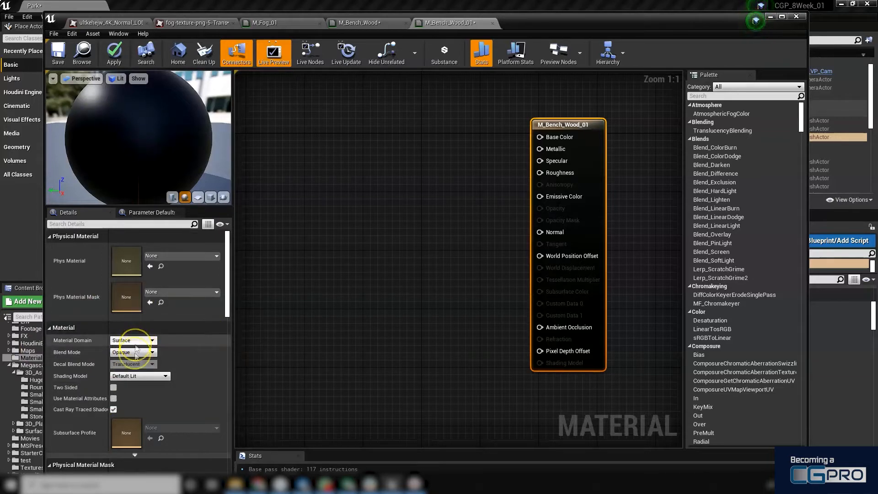
{"action": "left_click", "coordinate": [133, 351]}
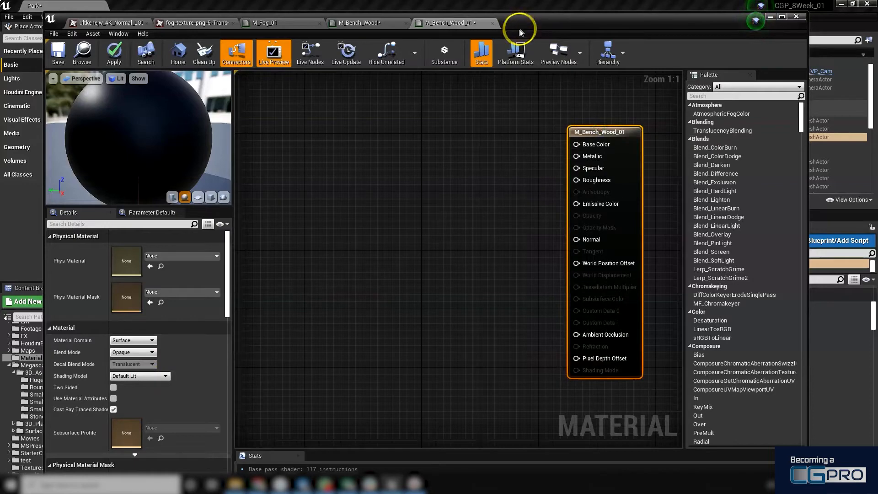
{"action": "mouse_move", "coordinate": [582, 150]}
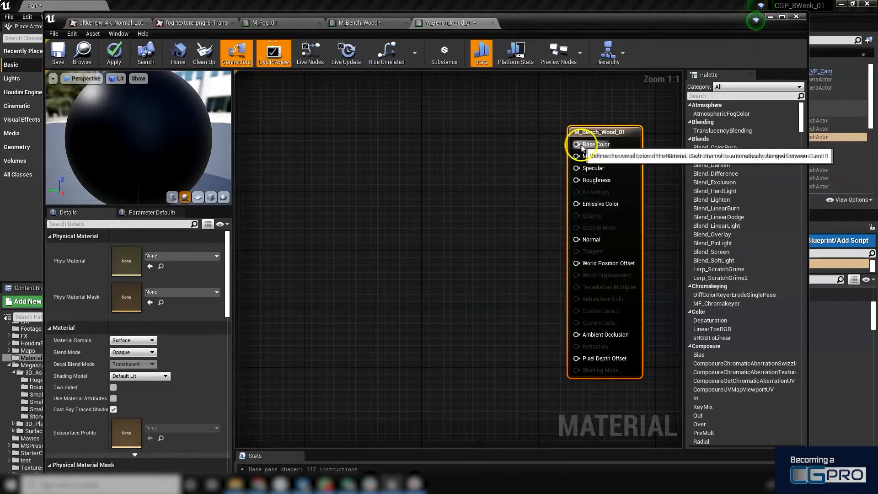
{"action": "mouse_move", "coordinate": [577, 168]}
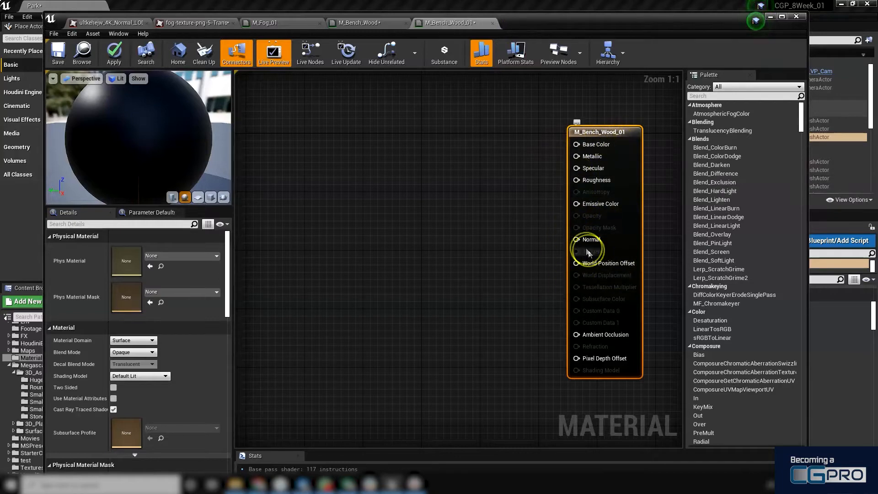
{"action": "mouse_move", "coordinate": [601, 255]}
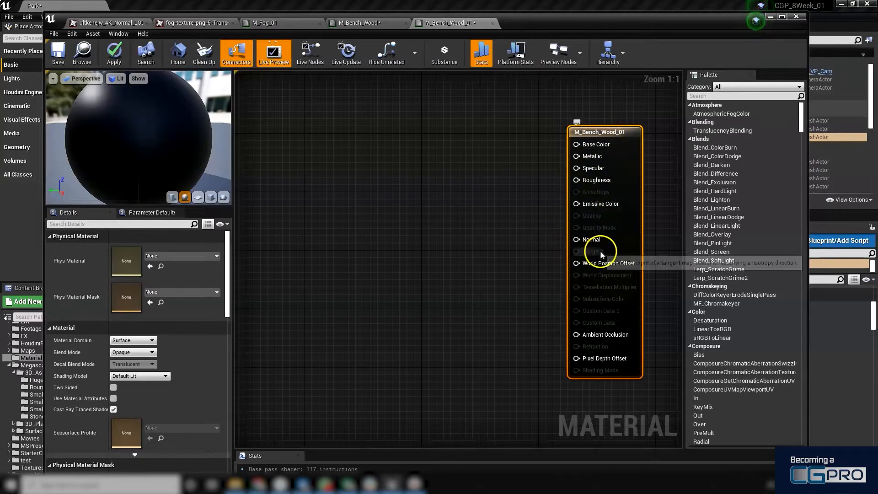
{"action": "mouse_move", "coordinate": [598, 239]}
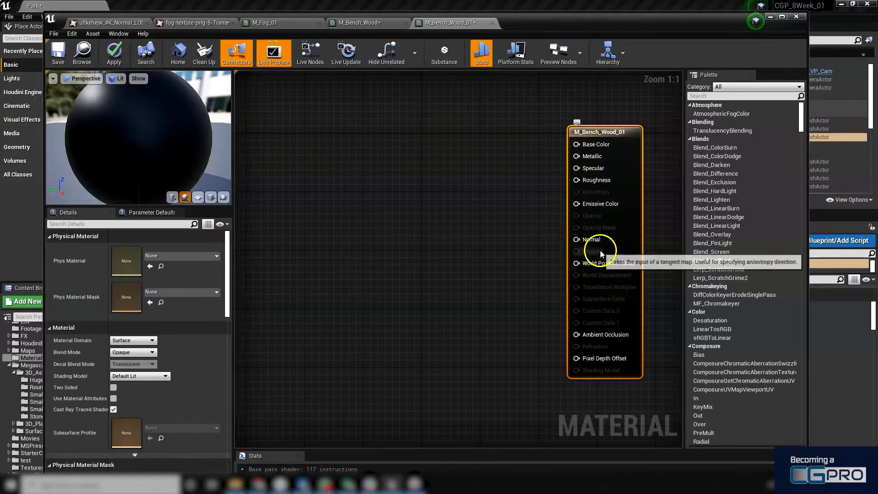
{"action": "mouse_move", "coordinate": [598, 274]}
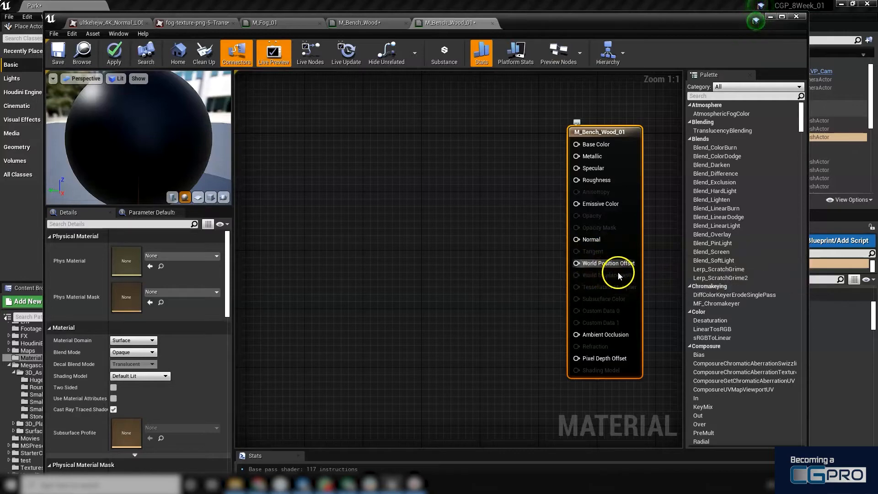
{"action": "mouse_move", "coordinate": [615, 267]}
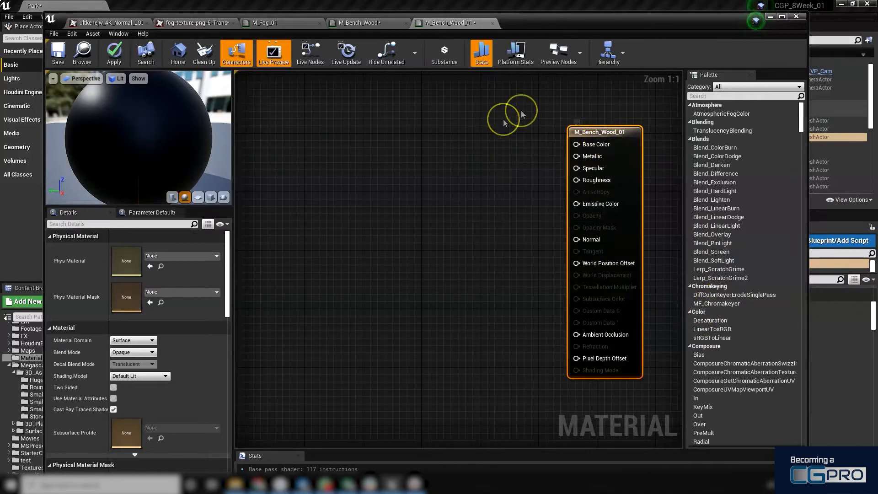
{"action": "mouse_move", "coordinate": [525, 25]}
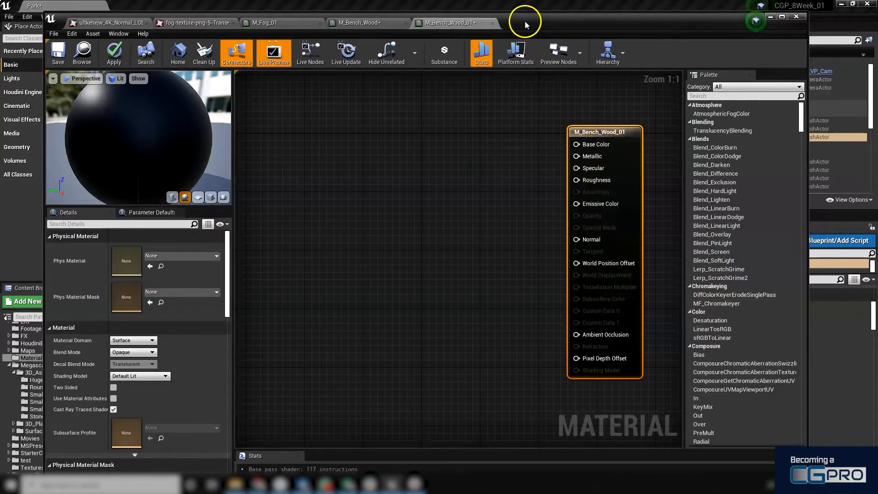
{"action": "mouse_move", "coordinate": [536, 26]}
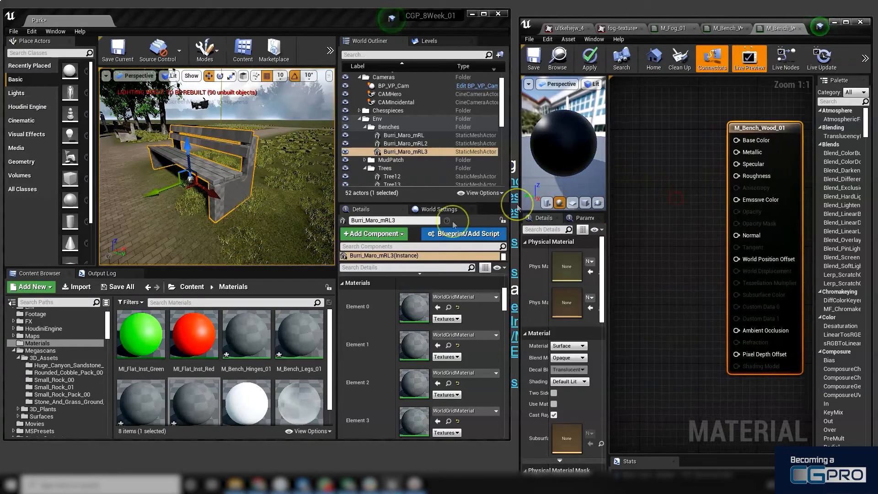
{"action": "mouse_move", "coordinate": [298, 362]}
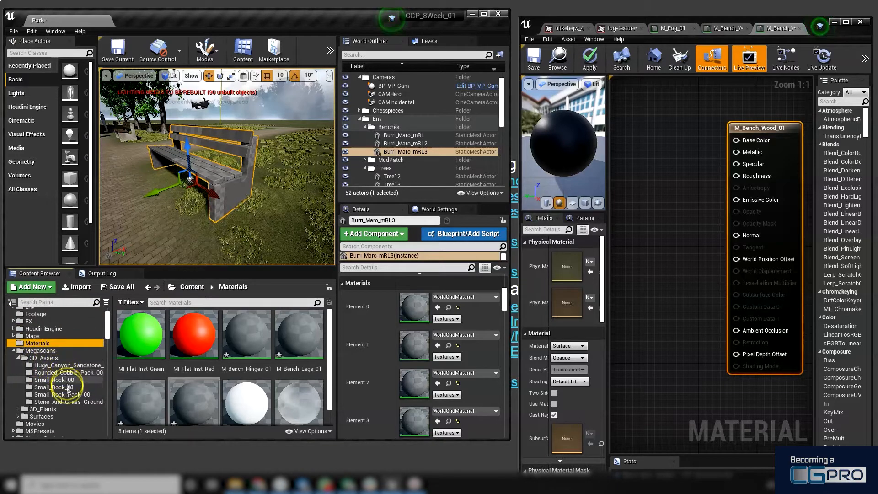
Step: Drop the wooden planks albedo, roughness and normal textures into the graph and maximize the editor
{"action": "left_click", "coordinate": [61, 388]}
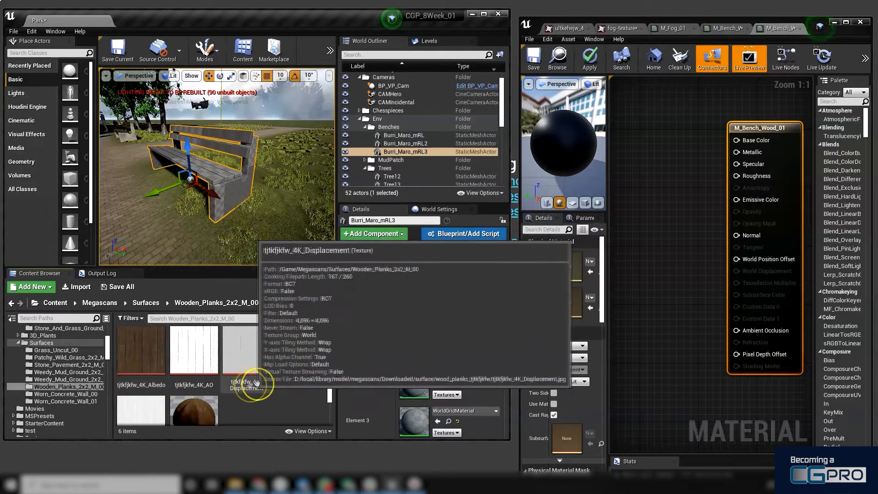
{"action": "mouse_move", "coordinate": [142, 348]}
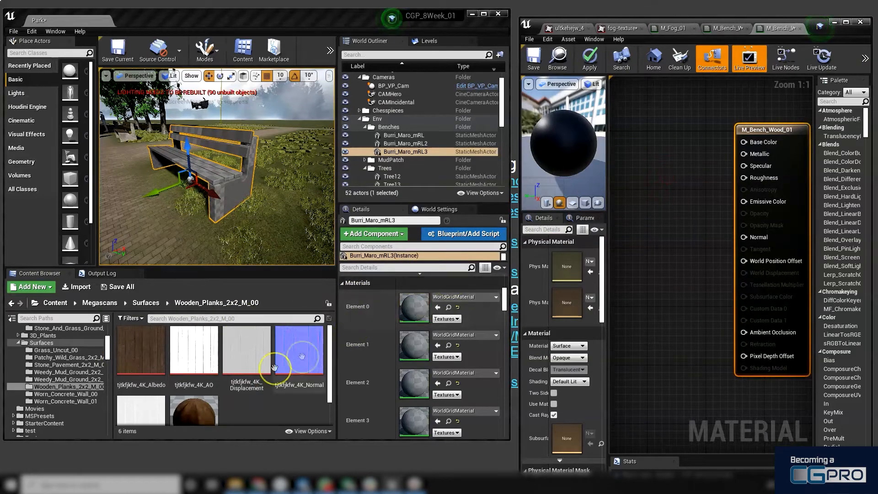
{"action": "mouse_move", "coordinate": [141, 348]}
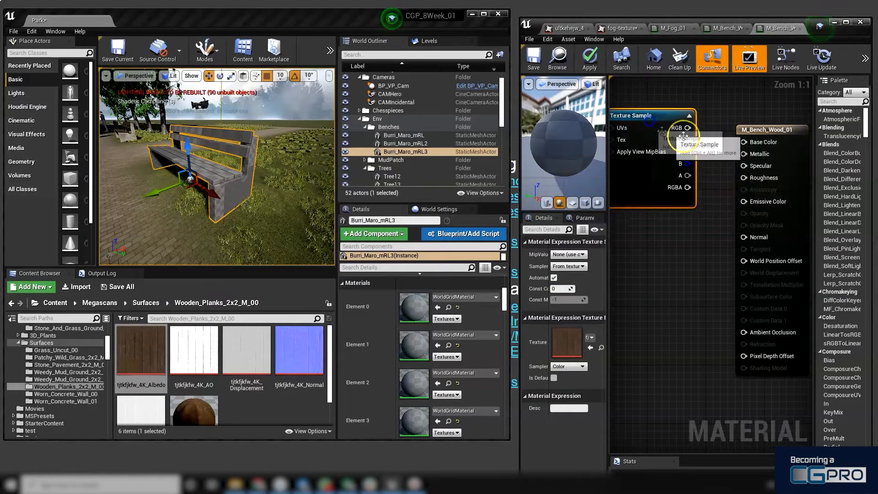
{"action": "mouse_move", "coordinate": [246, 348]}
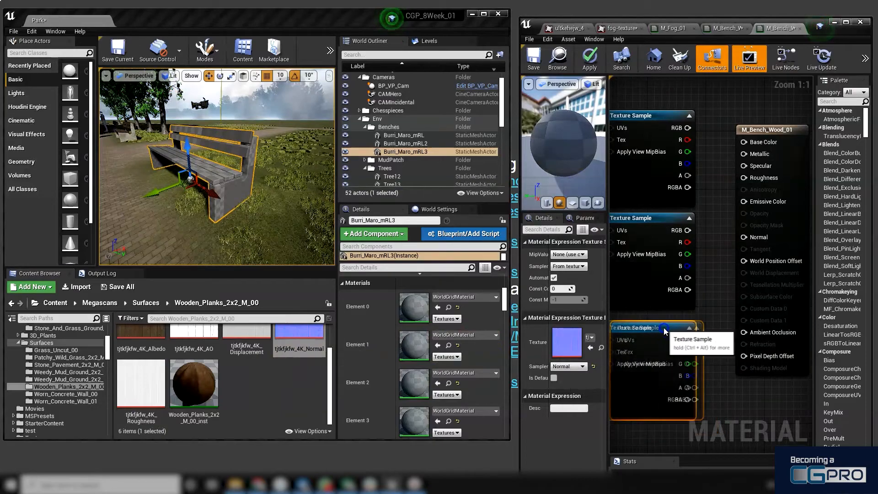
{"action": "left_click", "coordinate": [532, 59]}
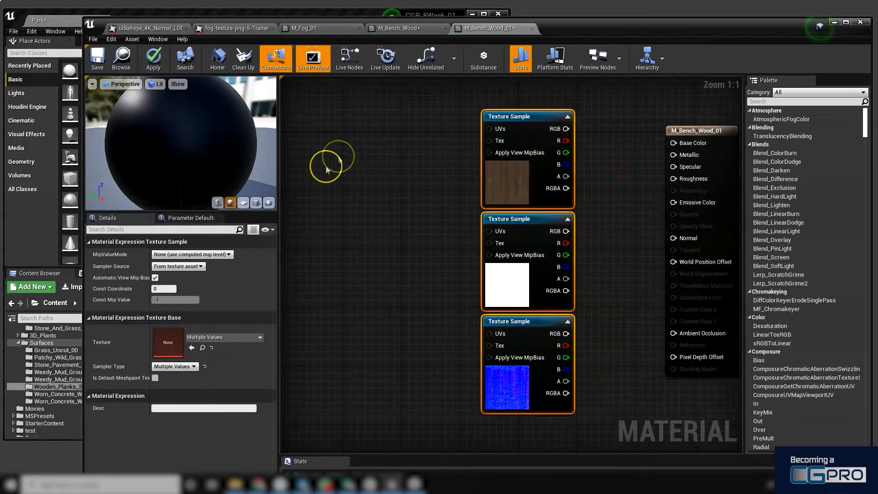
Step: Add a TextureCoordinate node and wire it into the texture samples' UVs pins
{"action": "right_click", "coordinate": [397, 126]}
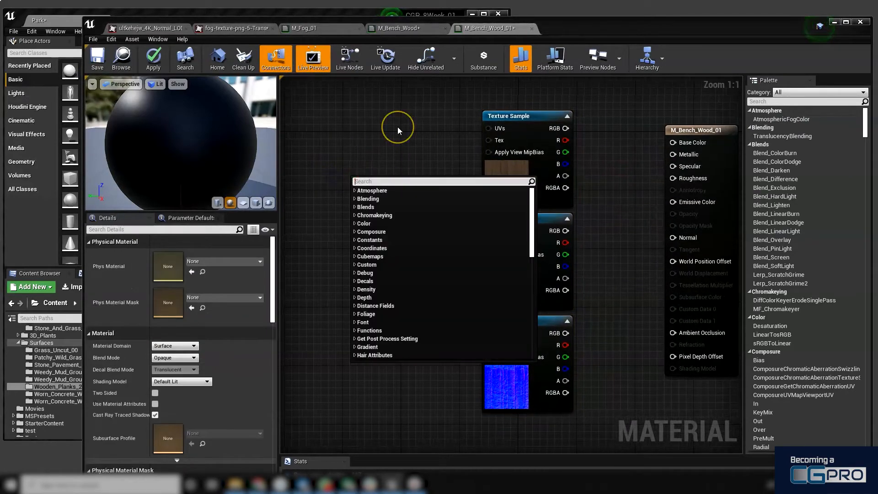
{"action": "type", "text": "coord"}
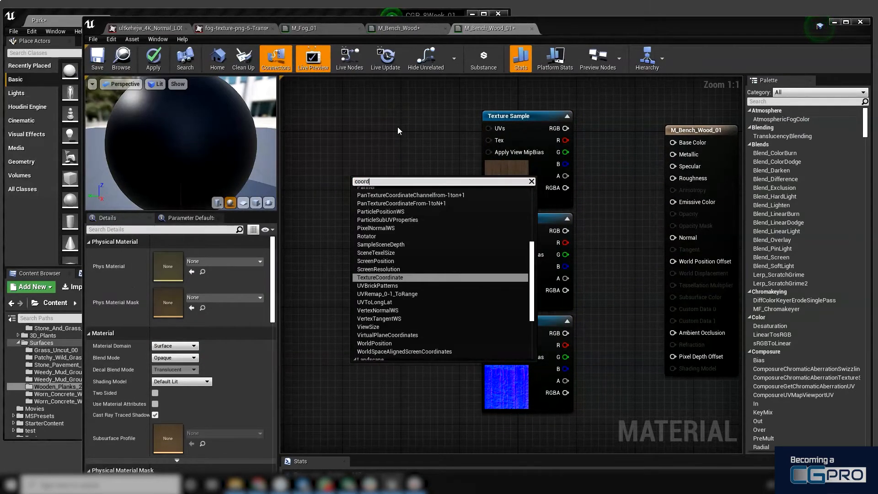
{"action": "left_click", "coordinate": [380, 277]}
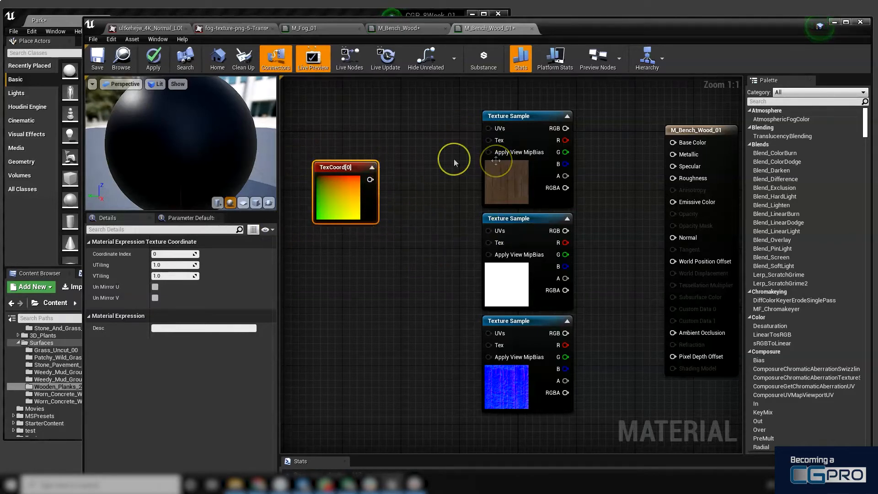
{"action": "left_click_drag", "start_coordinate": [369, 179], "coordinate": [423, 176]}
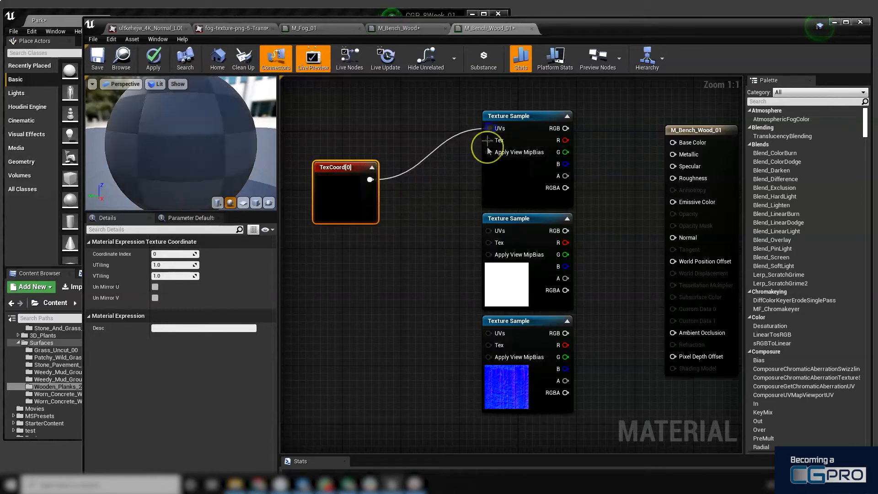
{"action": "left_click_drag", "start_coordinate": [371, 179], "coordinate": [488, 231]}
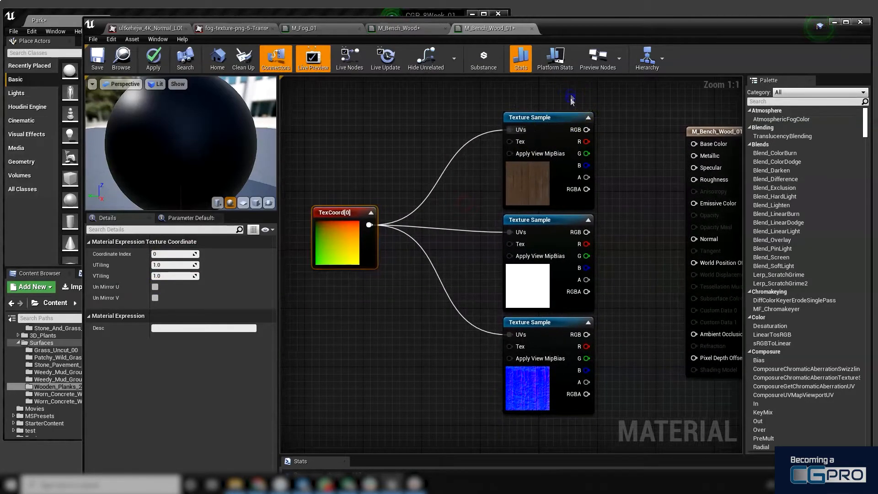
Step: Wire the three samples into Base Color, Roughness and Normal on the result node
{"action": "left_click", "coordinate": [504, 117]}
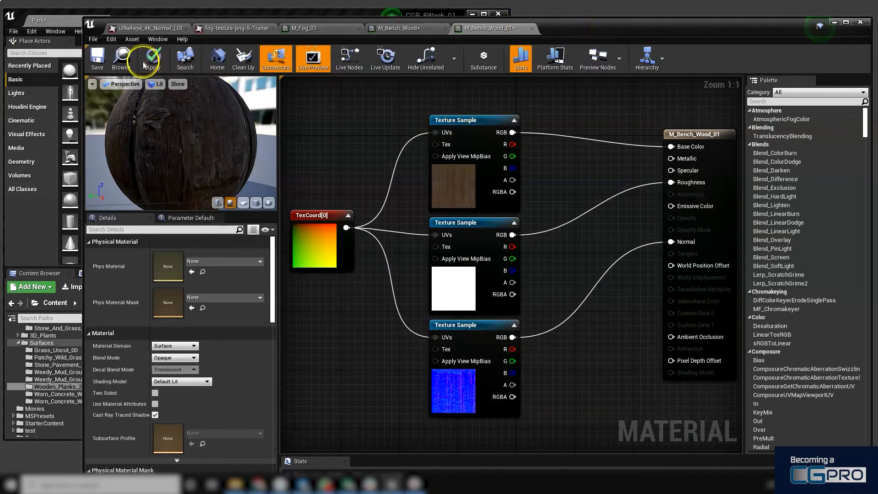
Step: Apply and save M_Bench_Wood_01, then close its editor
{"action": "left_click", "coordinate": [153, 58]}
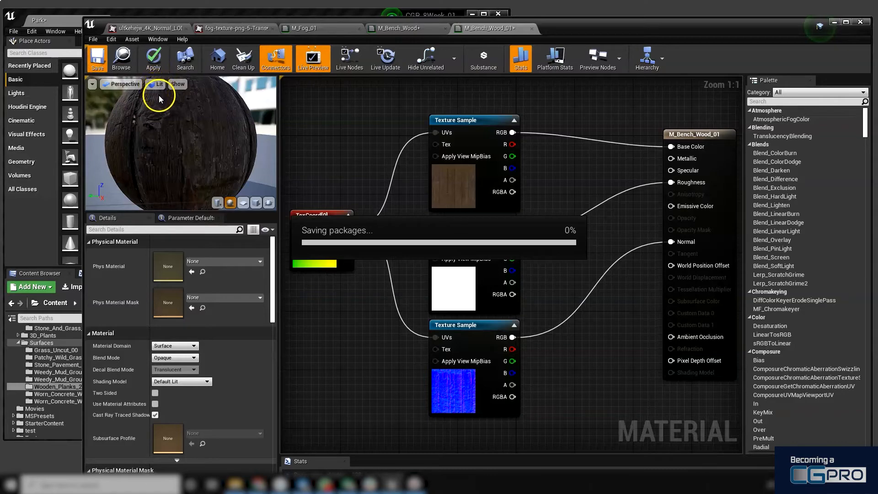
{"action": "left_click", "coordinate": [96, 58]}
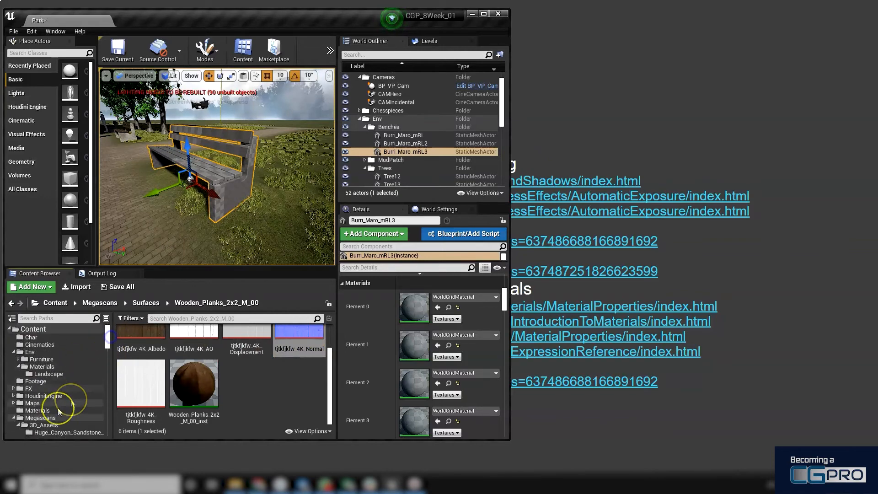
Step: Return to the Materials folder and select M_Bench_Wood_01 for the bench
{"action": "left_click", "coordinate": [39, 393]}
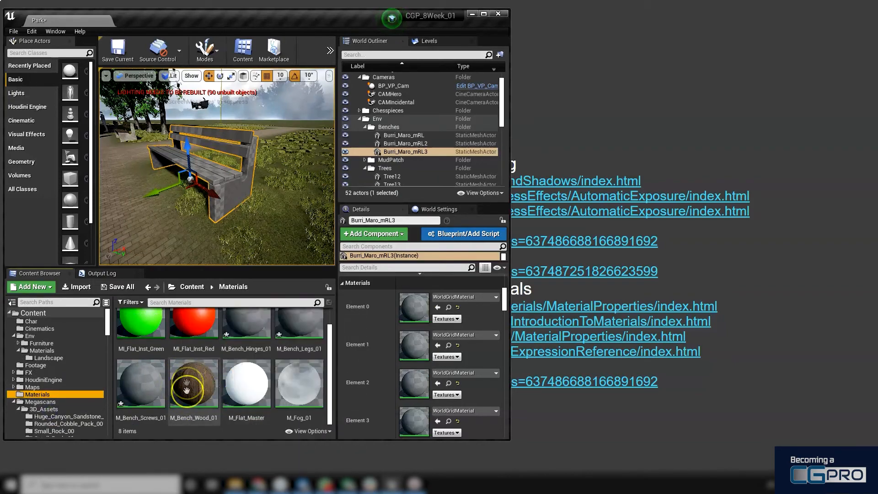
{"action": "mouse_move", "coordinate": [193, 383]}
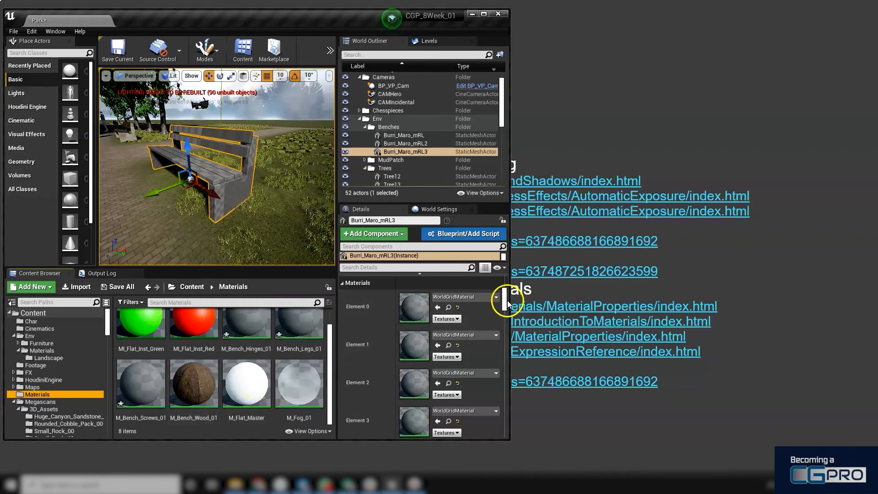
{"action": "mouse_move", "coordinate": [235, 393]}
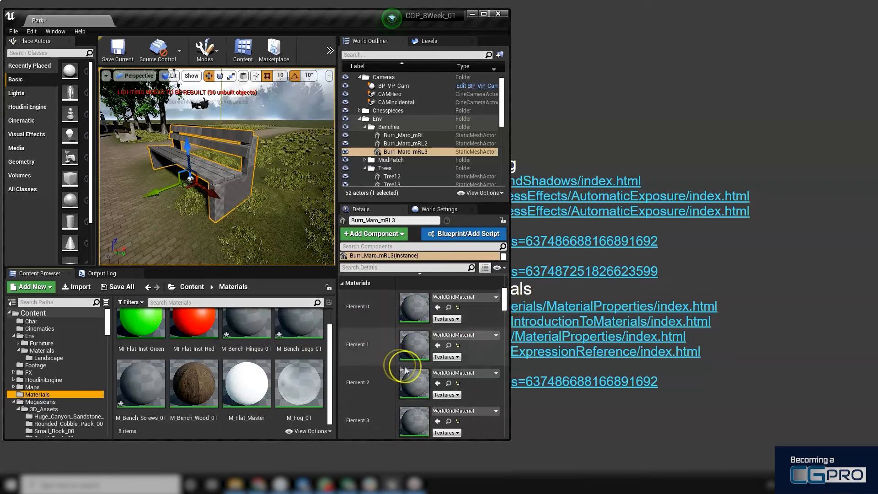
{"action": "mouse_move", "coordinate": [377, 315]}
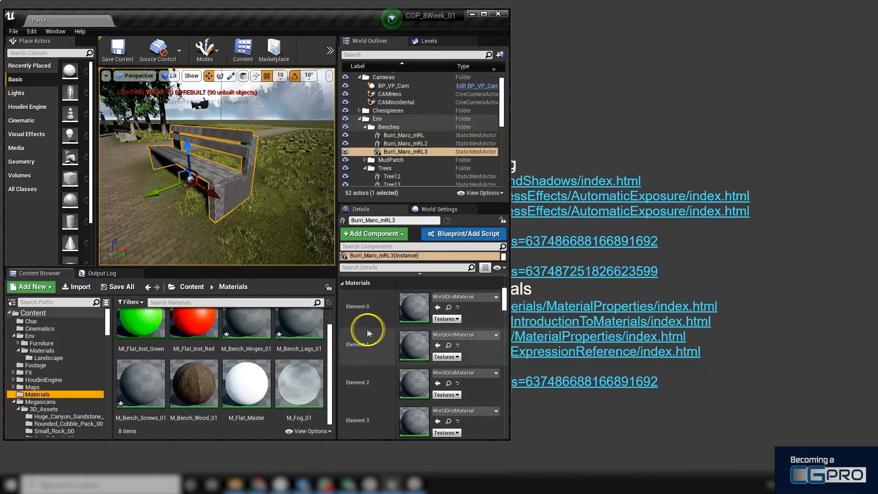
{"action": "mouse_move", "coordinate": [383, 345]}
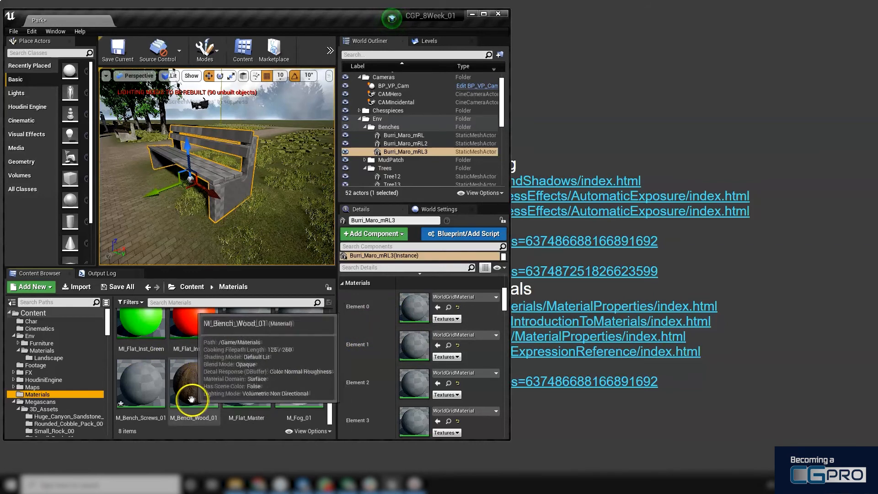
{"action": "left_click", "coordinate": [194, 383]}
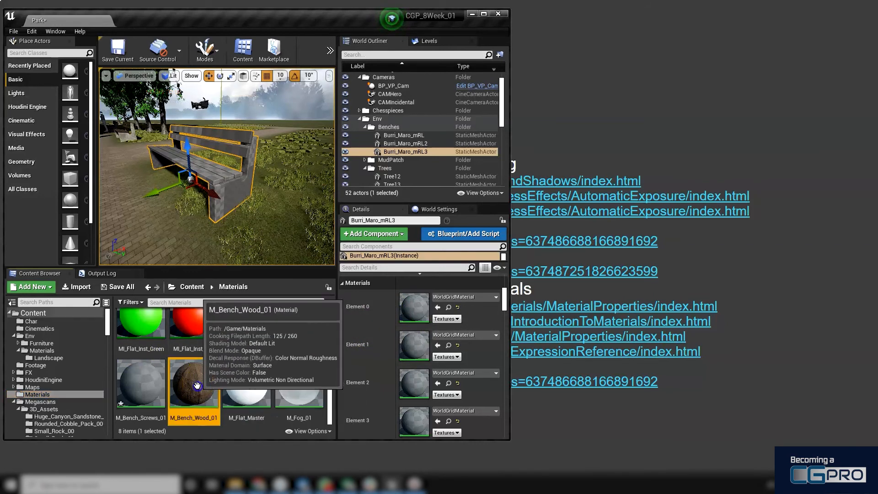